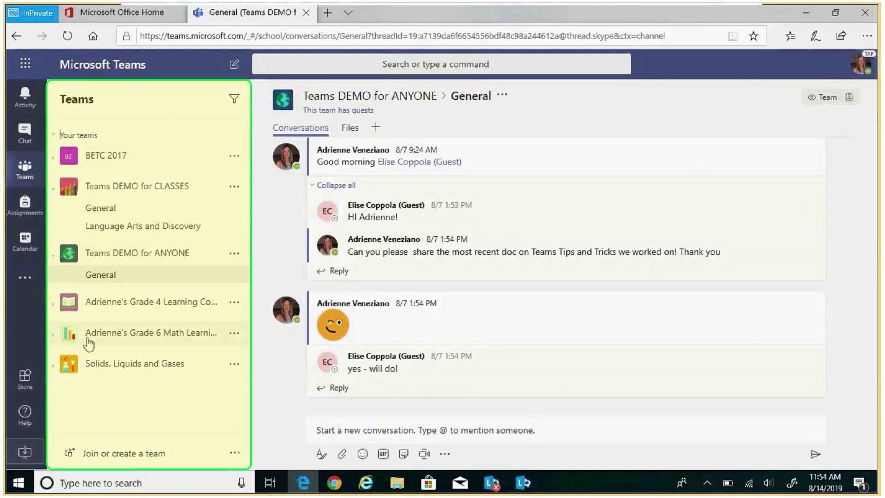
{"action": "mouse_move", "coordinate": [177, 124]}
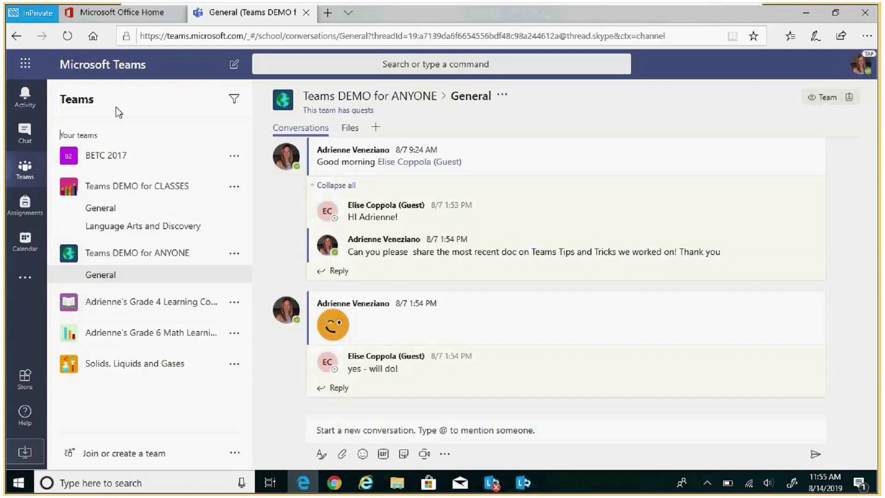
{"action": "mouse_move", "coordinate": [113, 339]}
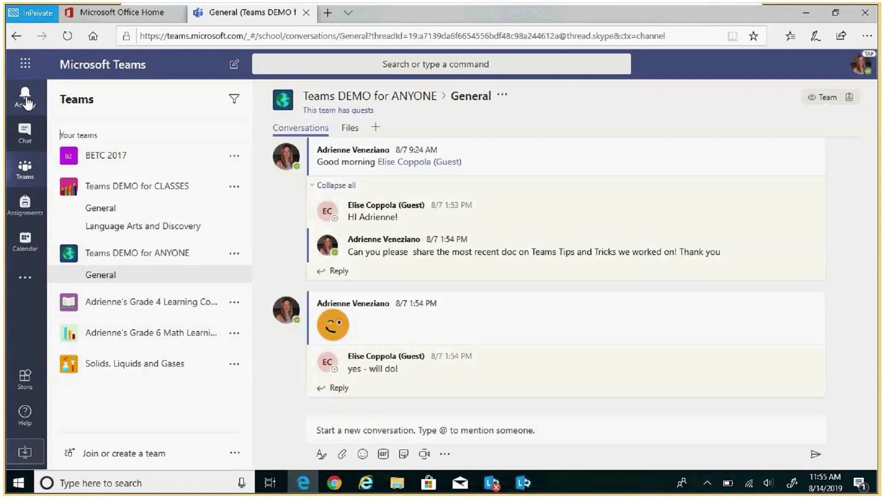
- View the activity feed, then return to the list of teams
{"action": "left_click", "coordinate": [24, 96]}
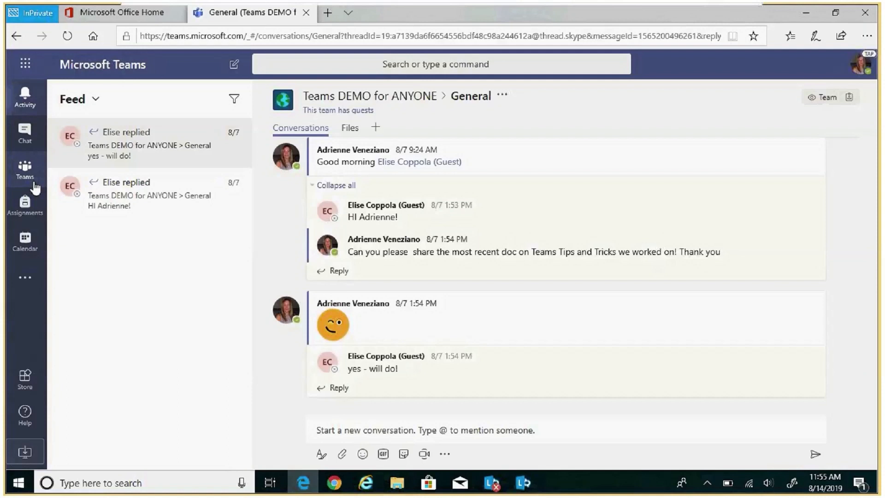
{"action": "left_click", "coordinate": [24, 170]}
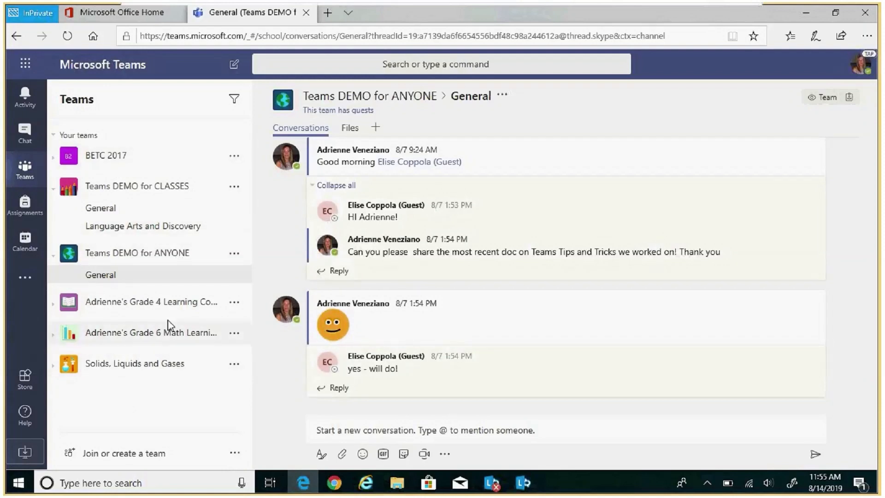
{"action": "mouse_move", "coordinate": [182, 226]}
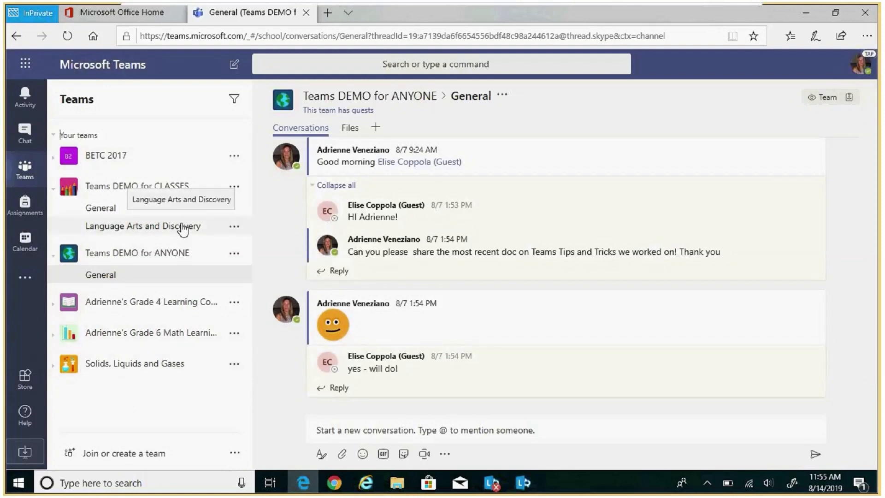
{"action": "mouse_move", "coordinate": [206, 437]}
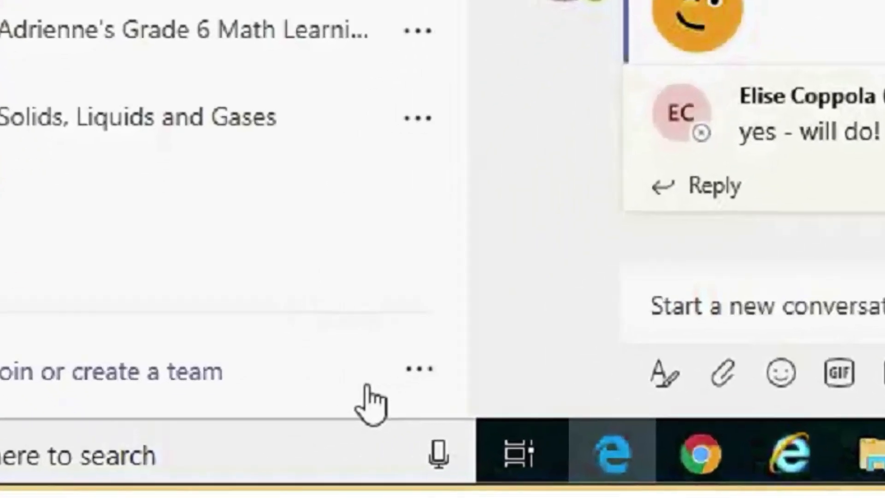
{"action": "mouse_move", "coordinate": [417, 370]}
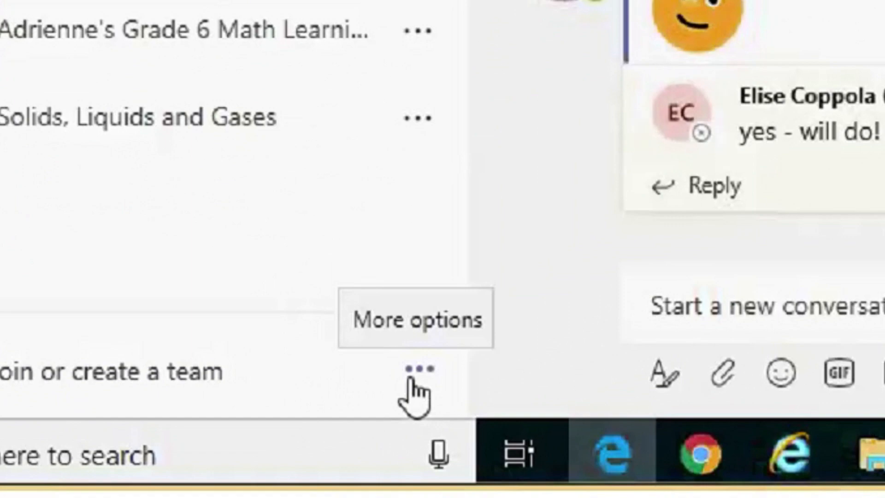
- Switch the teams display to the grid layout via Switch view
{"action": "left_click", "coordinate": [415, 372]}
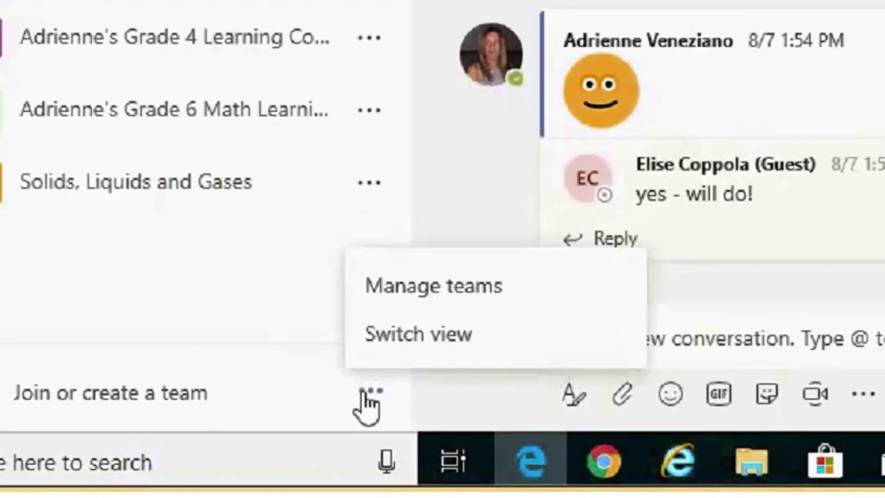
{"action": "left_click", "coordinate": [416, 333]}
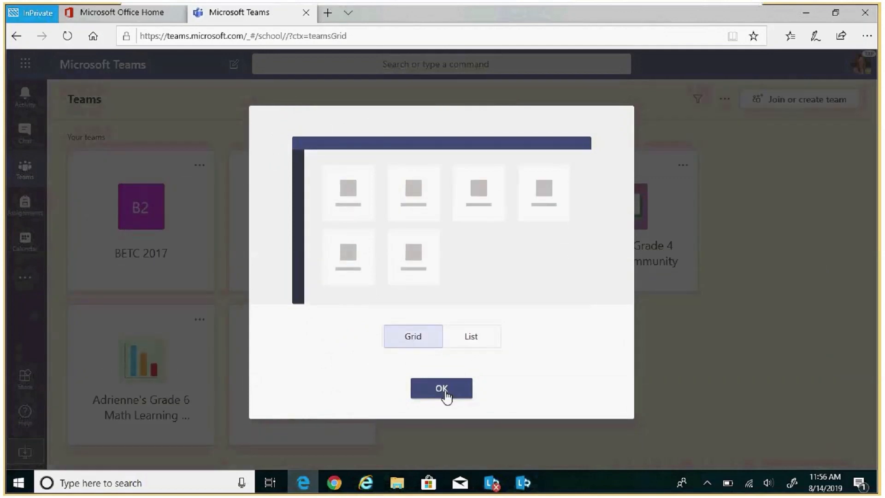
{"action": "left_click", "coordinate": [441, 389]}
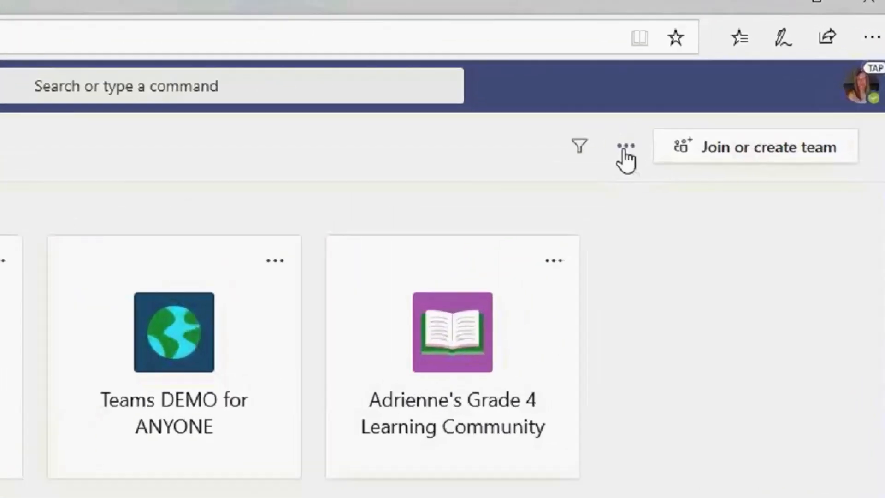
- Switch the teams display back to the list layout
{"action": "left_click", "coordinate": [624, 147]}
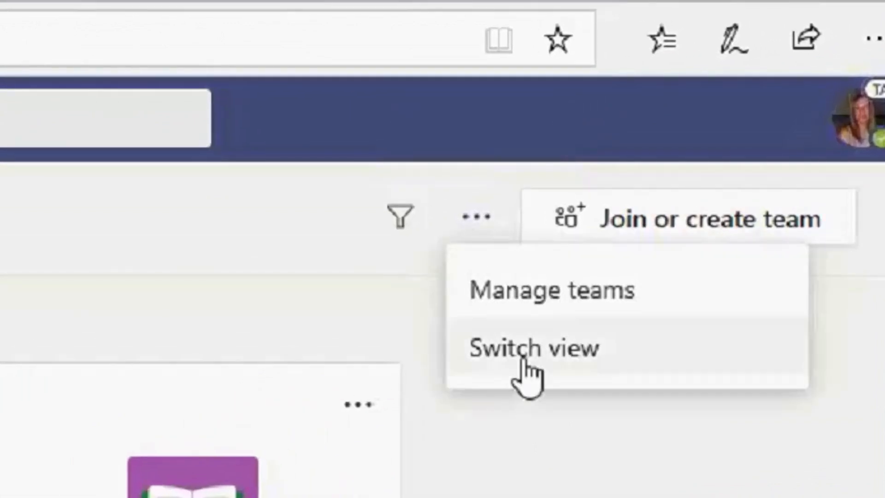
{"action": "left_click", "coordinate": [533, 347]}
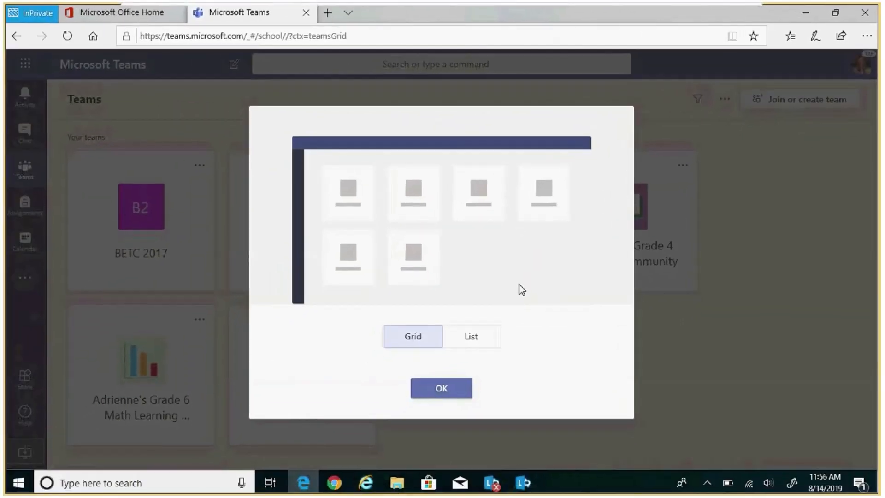
{"action": "left_click", "coordinate": [471, 336]}
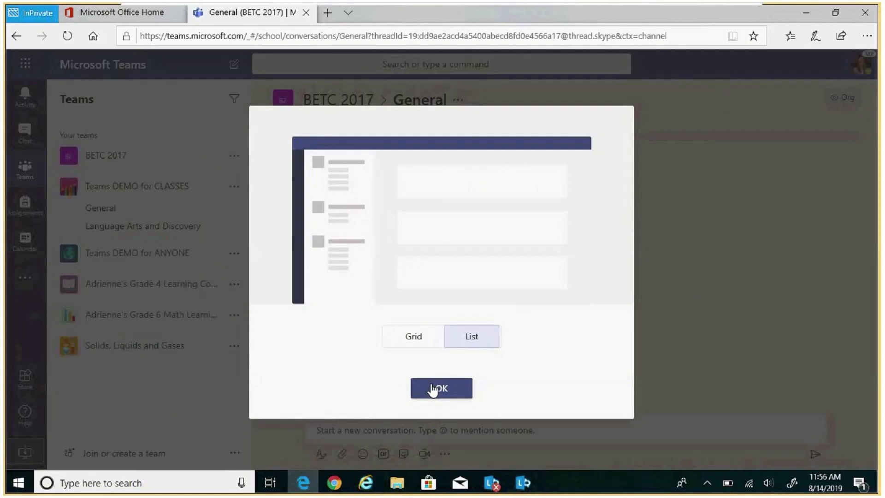
{"action": "left_click", "coordinate": [441, 389]}
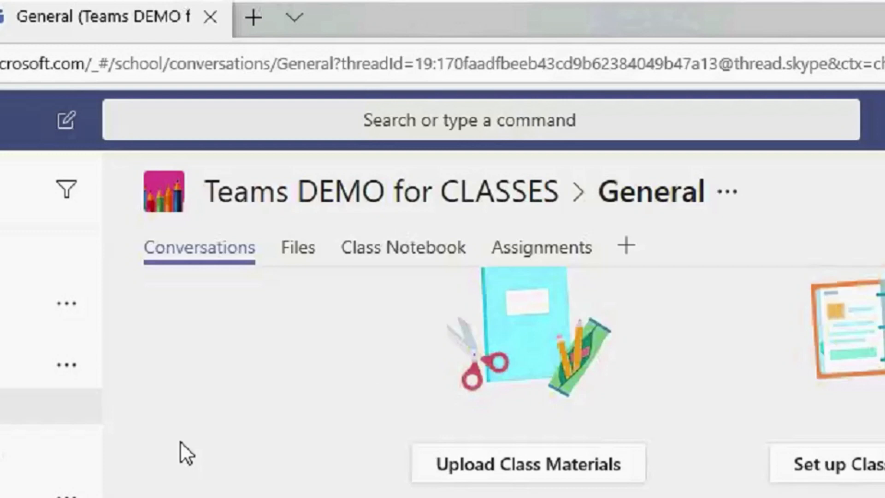
{"action": "mouse_move", "coordinate": [283, 257]}
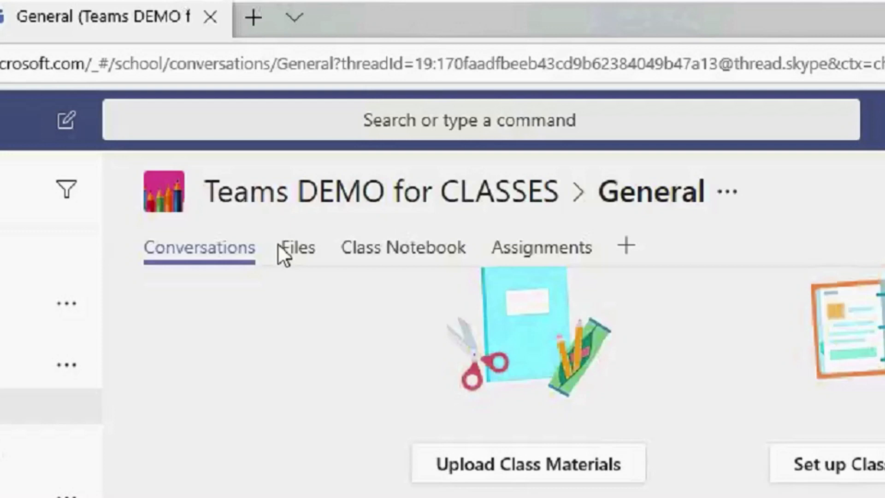
{"action": "mouse_move", "coordinate": [424, 298]}
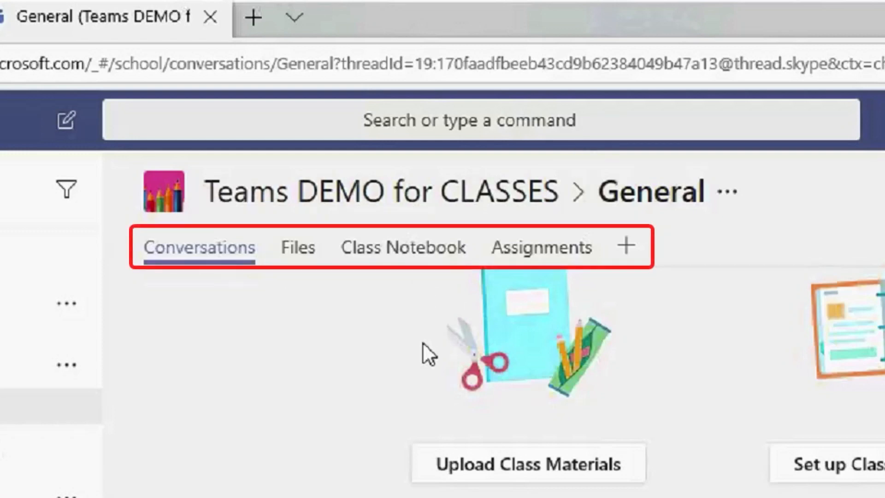
{"action": "mouse_move", "coordinate": [220, 299]}
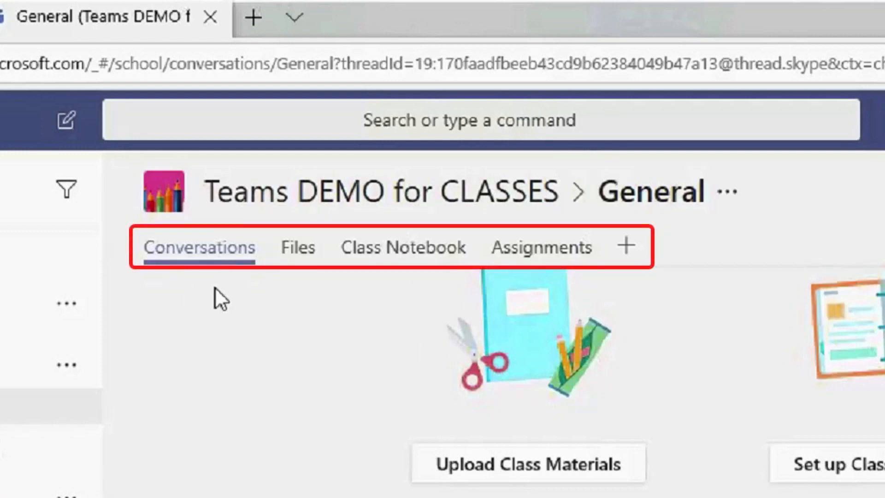
{"action": "mouse_move", "coordinate": [272, 299]}
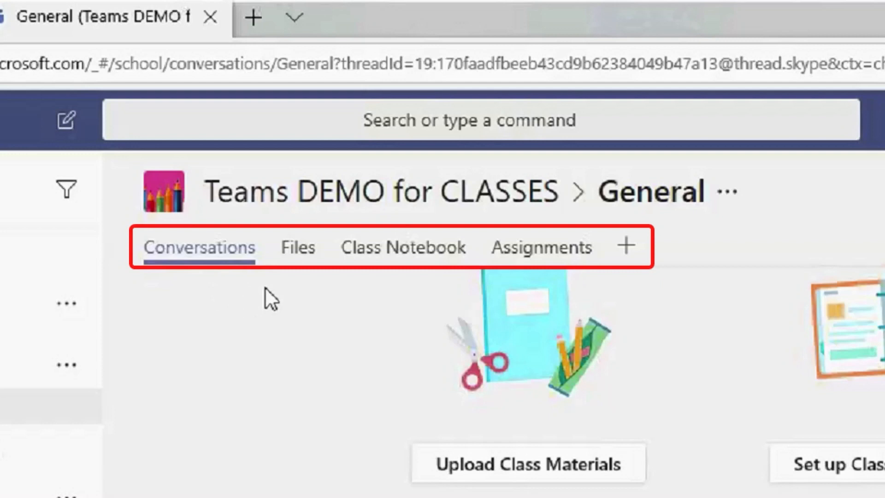
{"action": "mouse_move", "coordinate": [384, 306]}
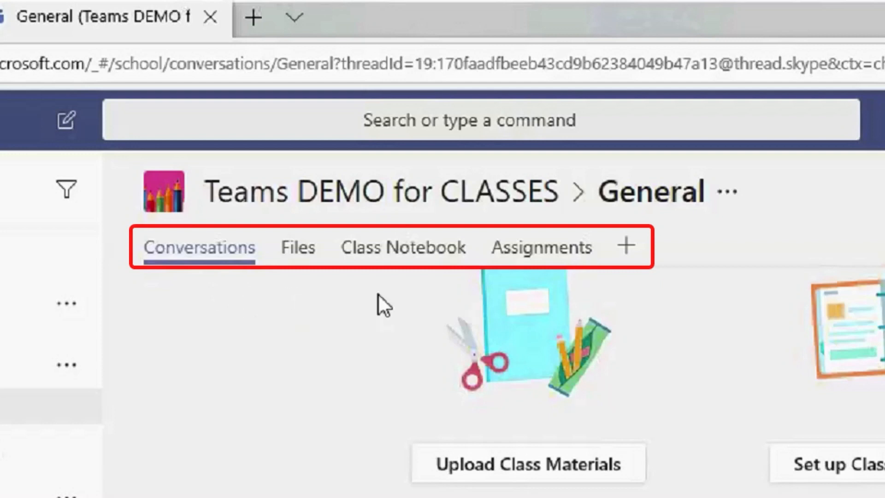
{"action": "mouse_move", "coordinate": [462, 291]}
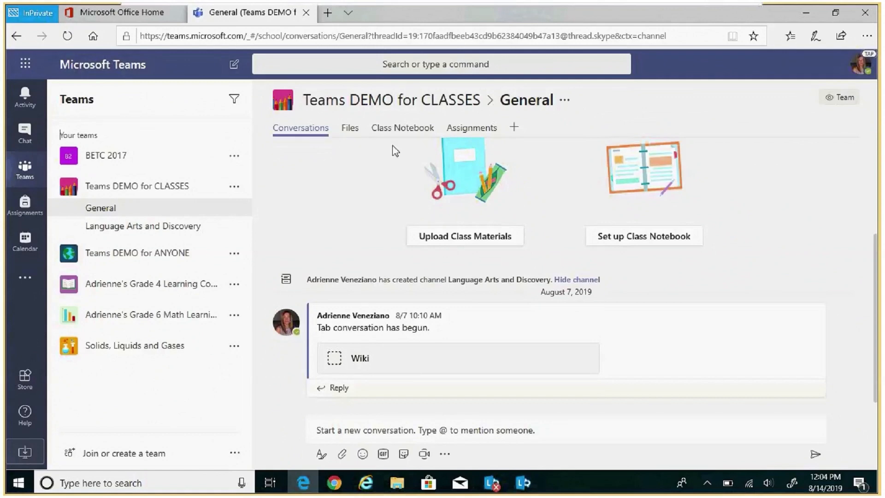
{"action": "mouse_move", "coordinate": [417, 154]}
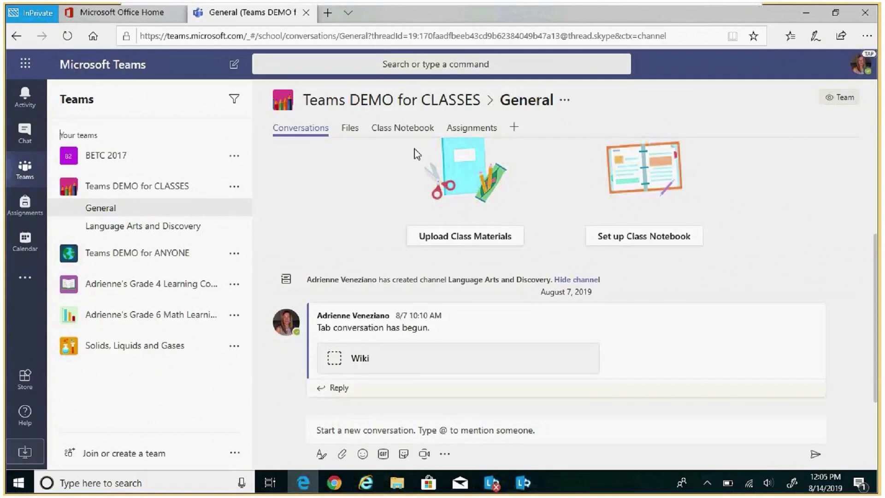
{"action": "mouse_move", "coordinate": [415, 152]}
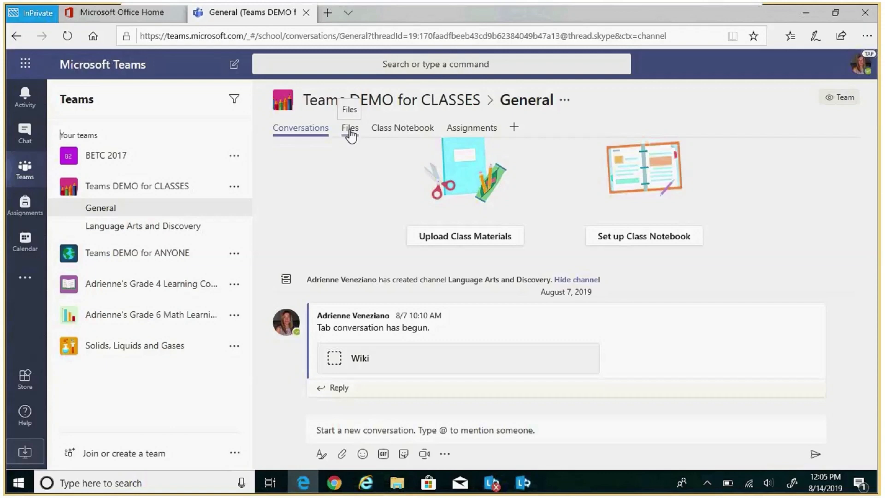
- Upload the Significant Dates in History spreadsheet to the General channel's Files
{"action": "left_click", "coordinate": [349, 128]}
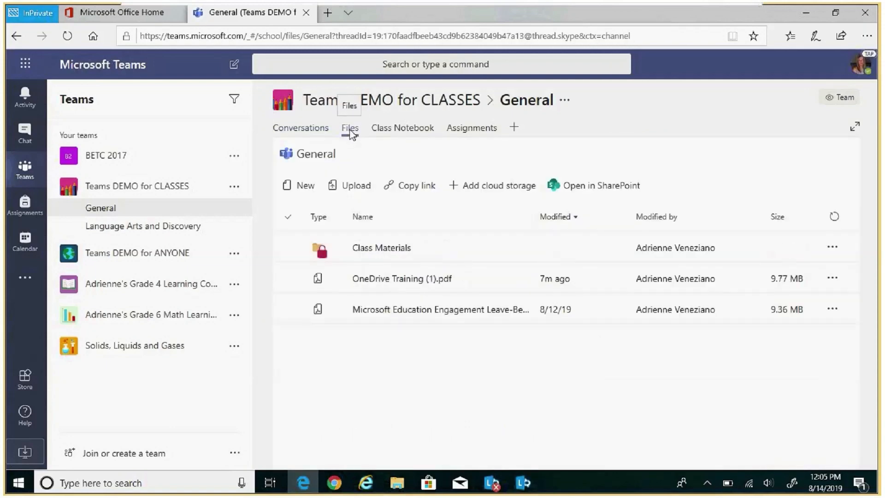
{"action": "left_click", "coordinate": [355, 185]}
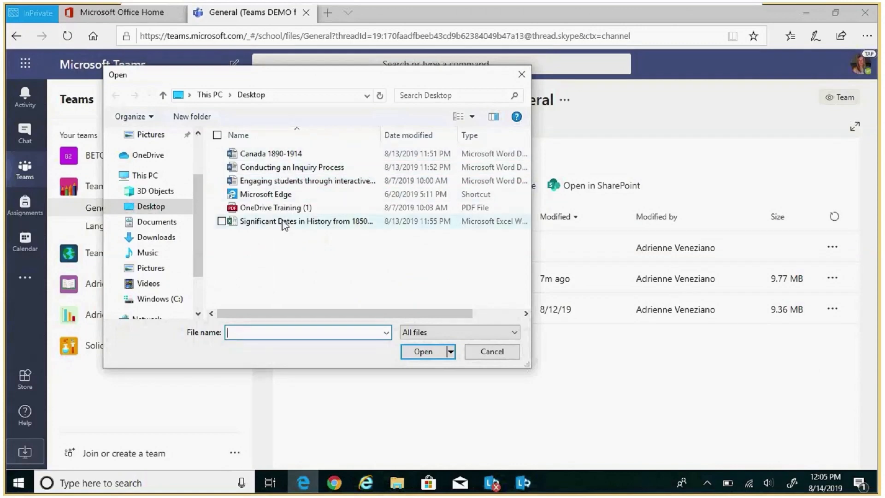
{"action": "left_click", "coordinate": [490, 351]}
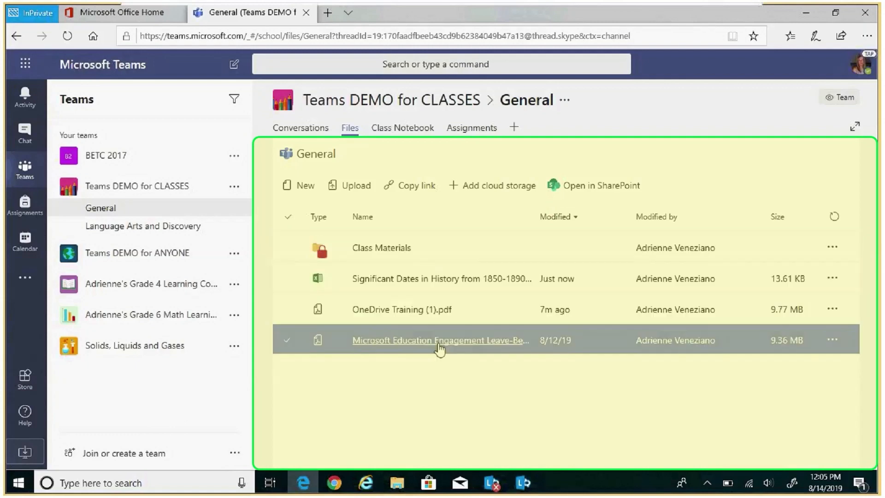
{"action": "mouse_move", "coordinate": [451, 360]}
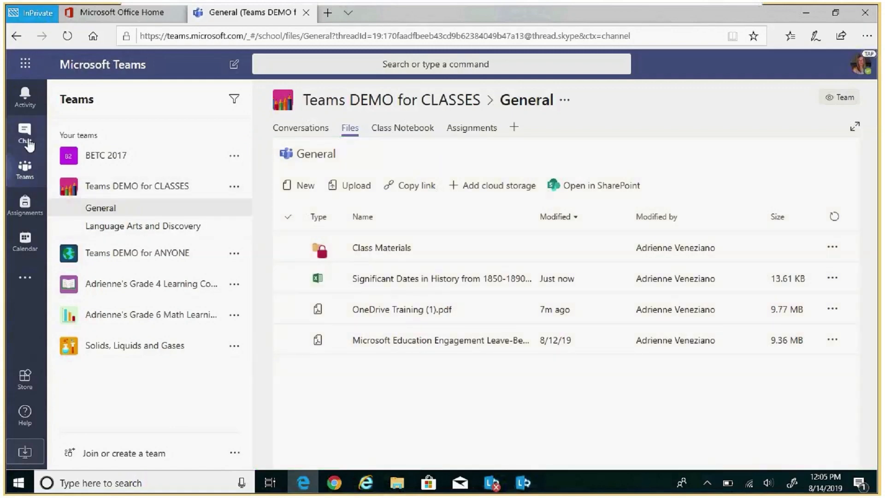
{"action": "left_click", "coordinate": [24, 135]}
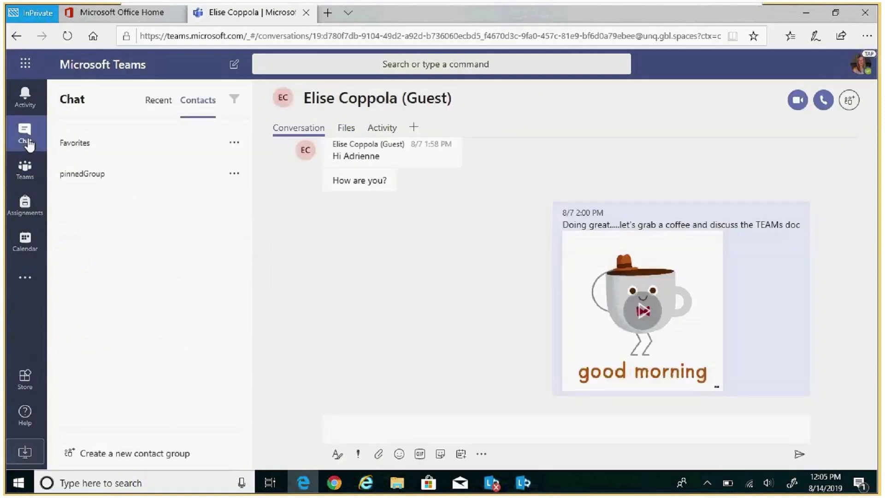
{"action": "left_click", "coordinate": [564, 429]}
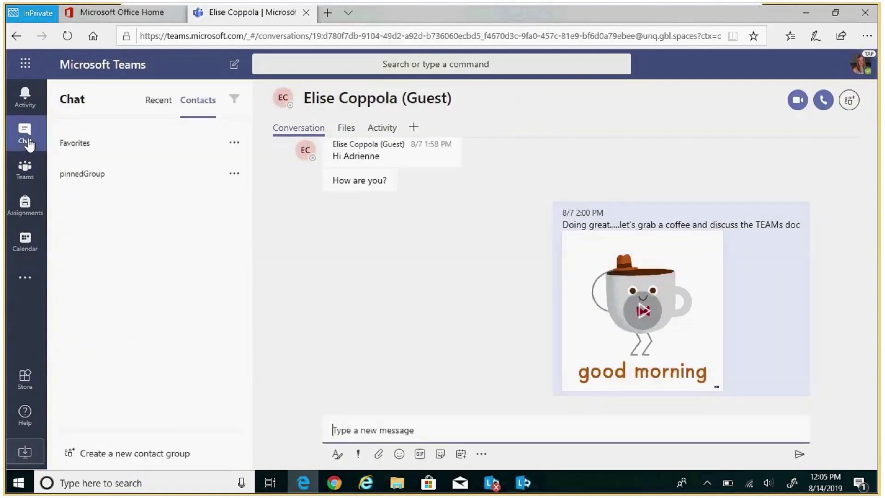
{"action": "left_click", "coordinate": [25, 167]}
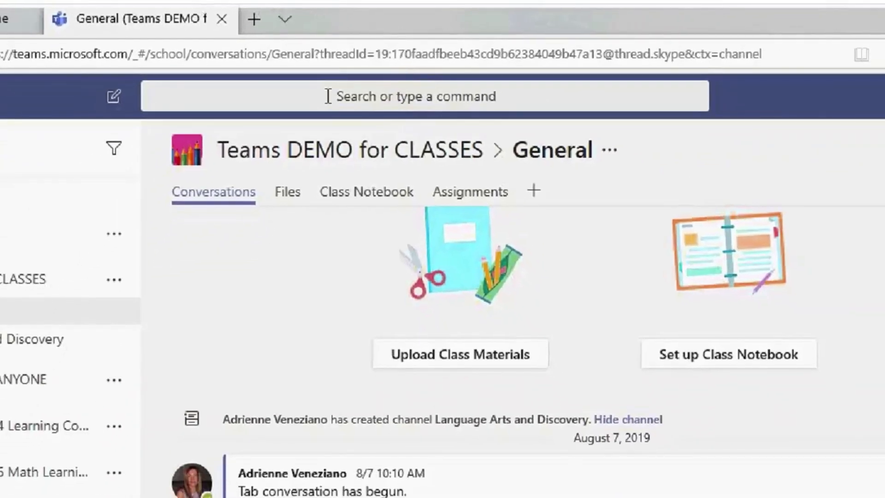
- Search Teams for 'student' and show only the matching files
{"action": "left_click", "coordinate": [424, 96]}
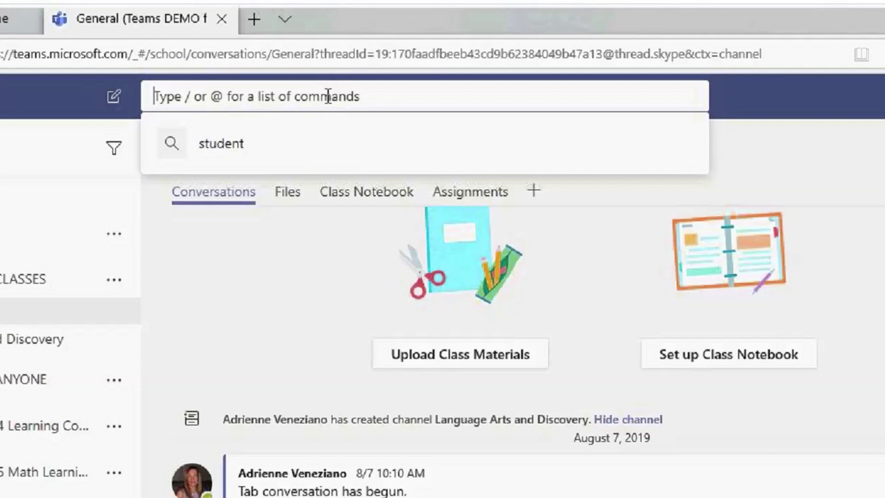
{"action": "type", "text": "student"}
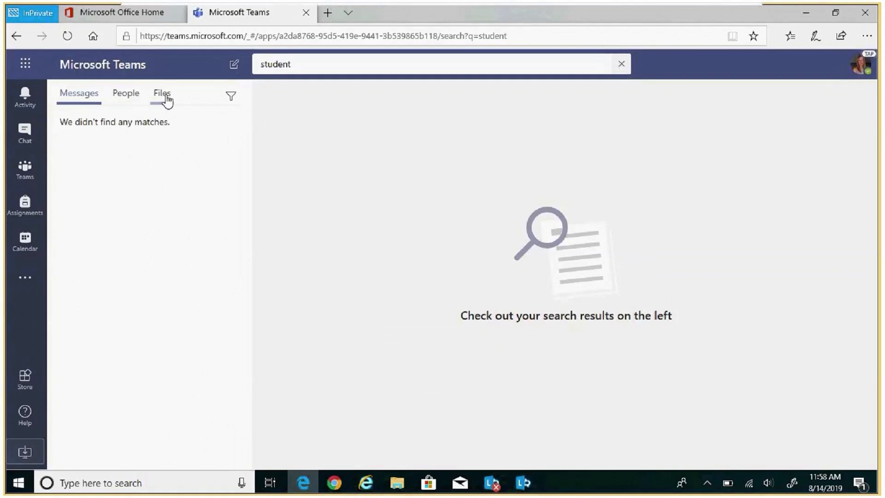
{"action": "left_click", "coordinate": [162, 93]}
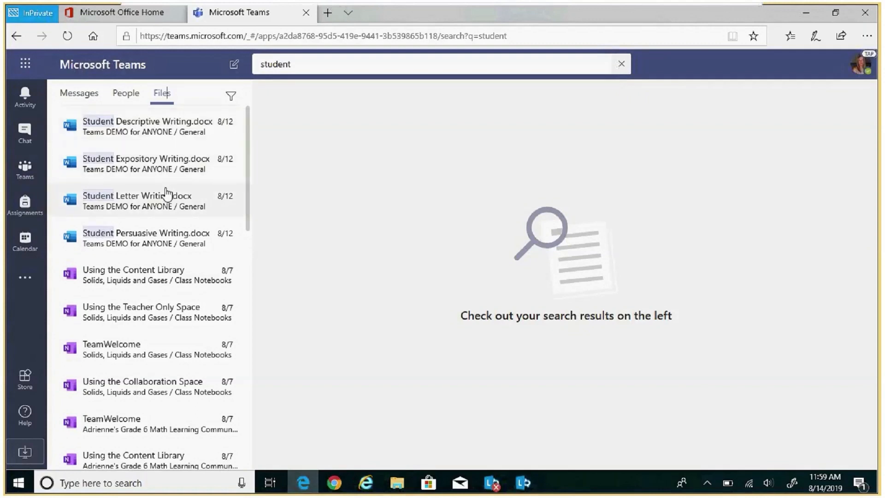
{"action": "mouse_move", "coordinate": [165, 248]}
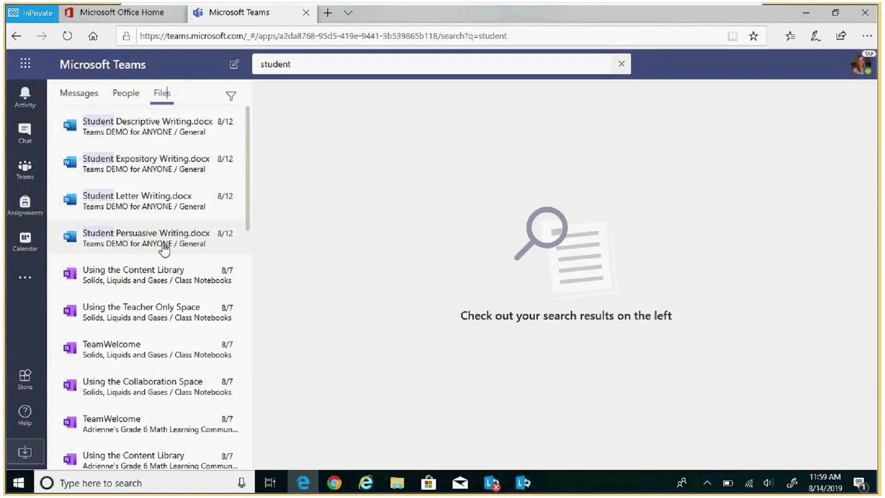